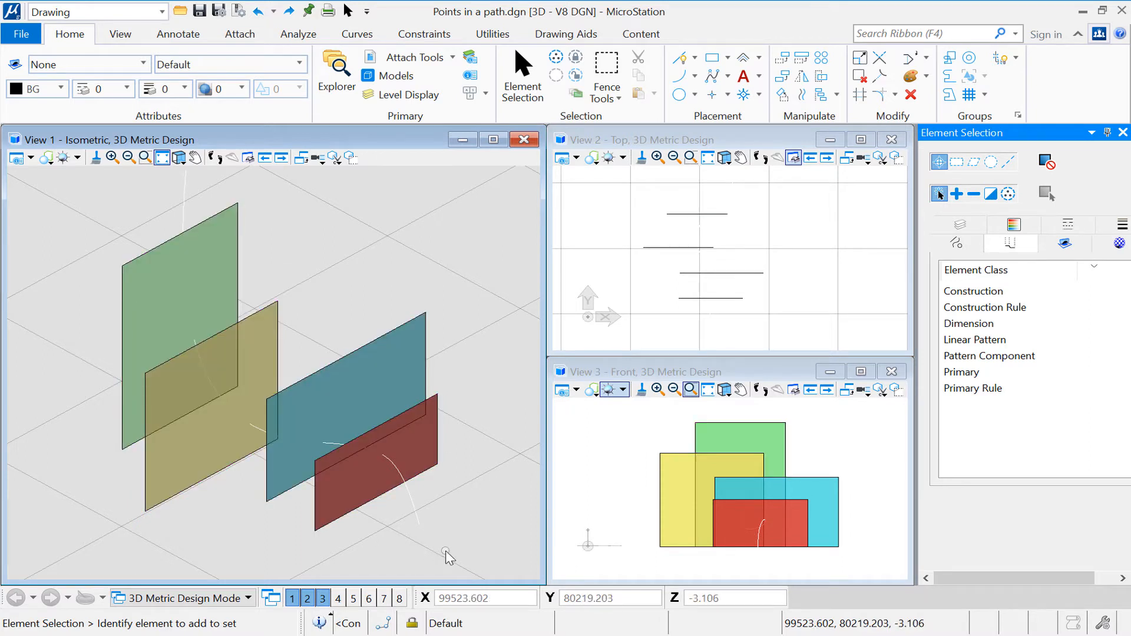
pyautogui.moveTo(414, 525)
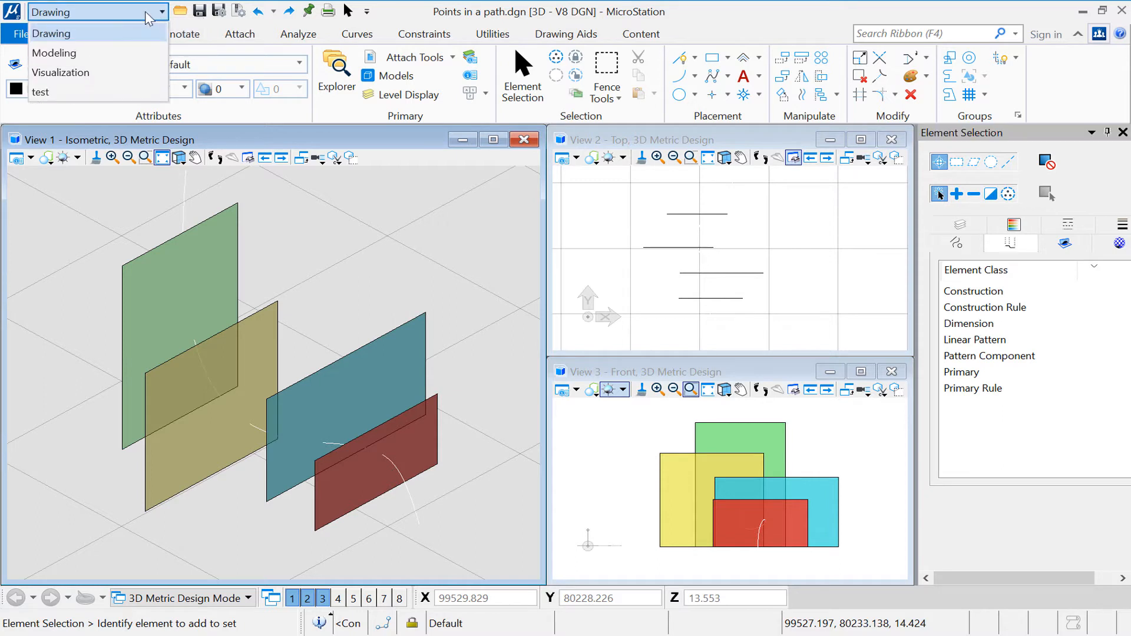
# Step: Use the Modeling workflow and make colour 10 (red) the active colour
pyautogui.click(57, 53)
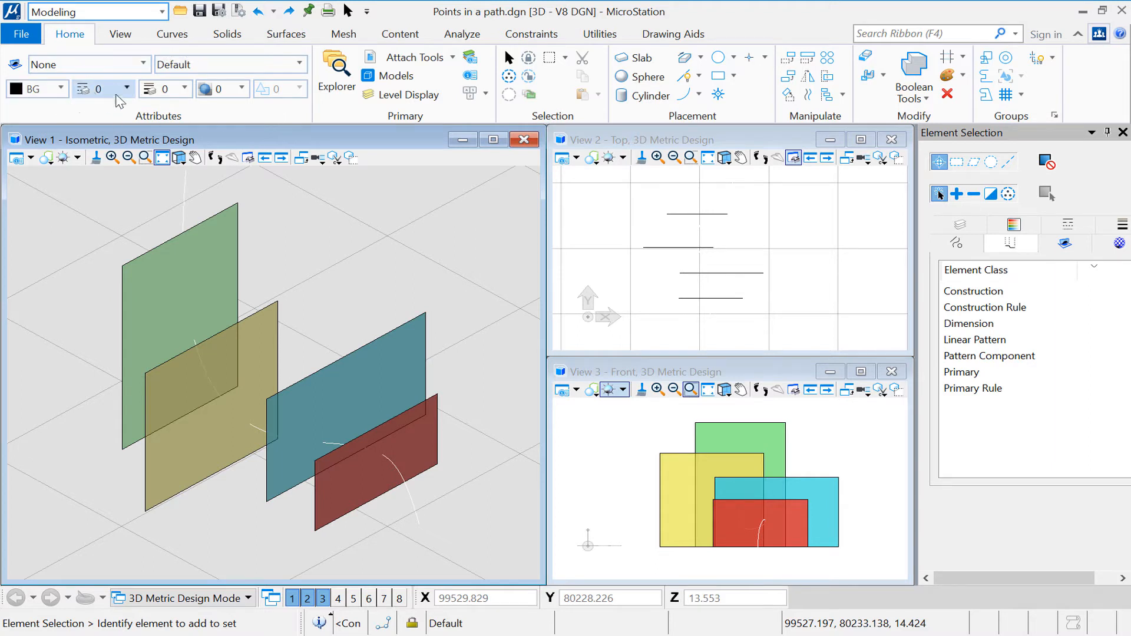
pyautogui.moveTo(59, 92)
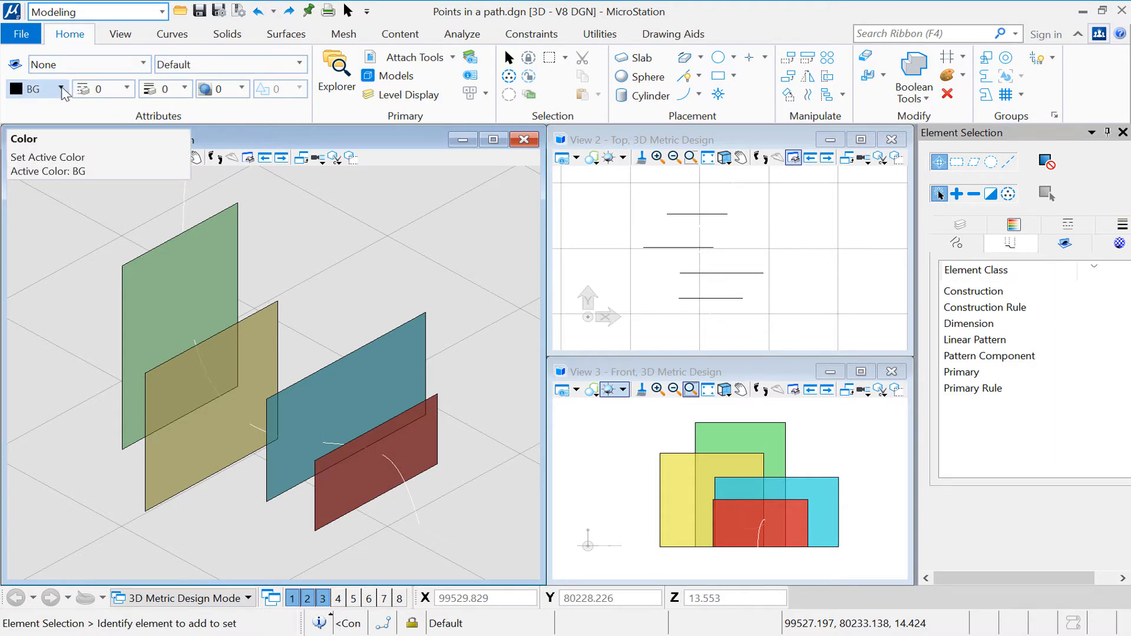
pyautogui.click(61, 89)
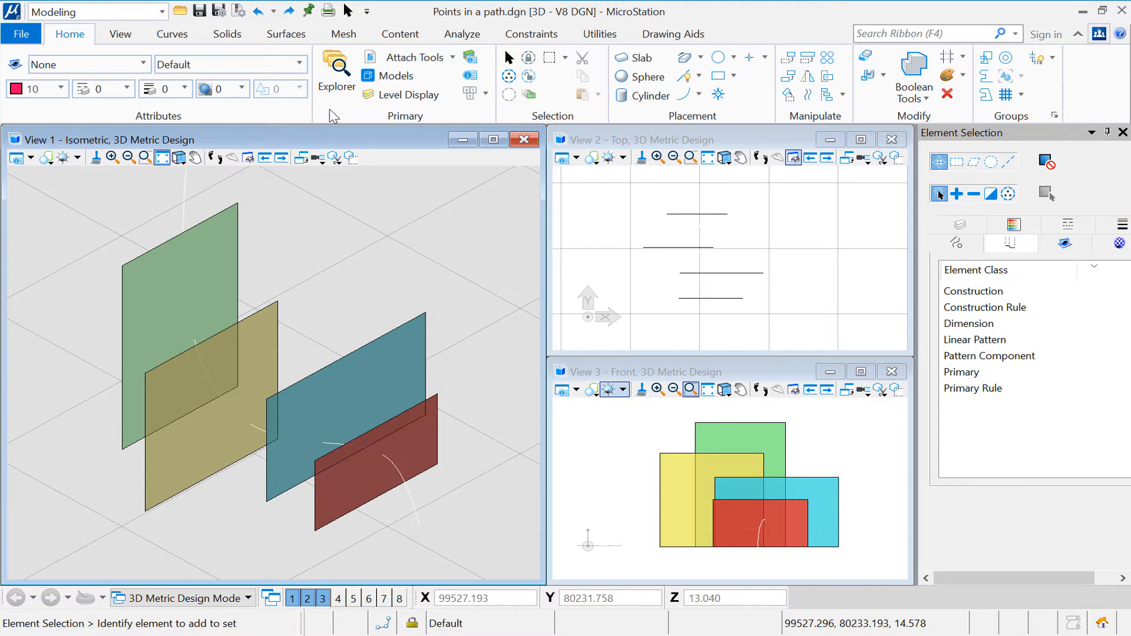
pyautogui.moveTo(285, 33)
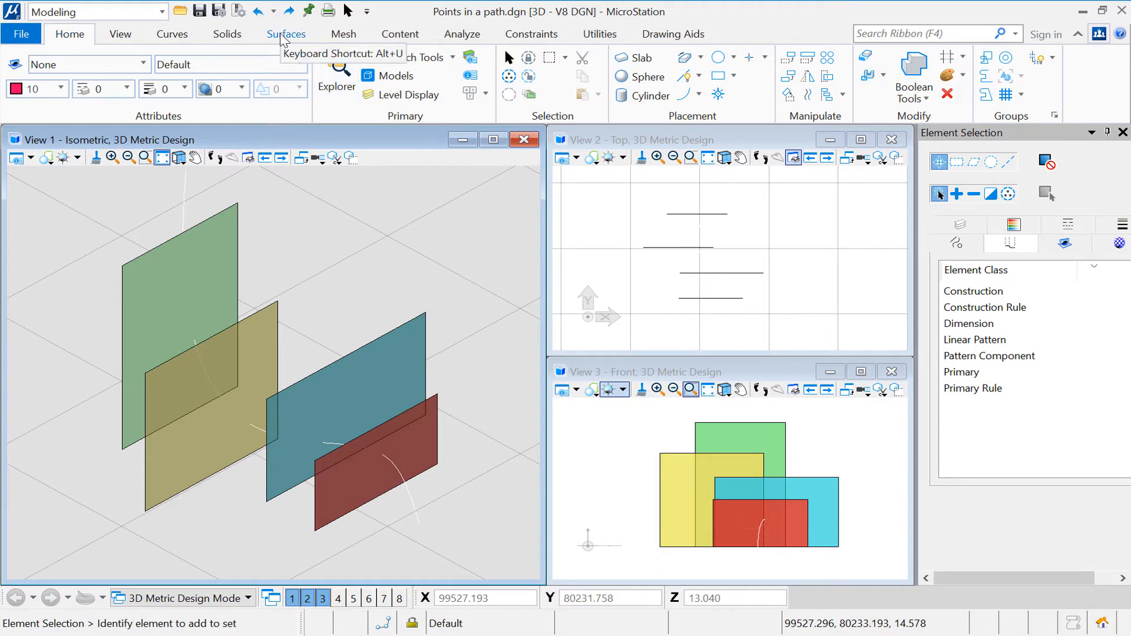
# Step: Start Compute Surface Intersections so it prompts for the first element group
pyautogui.click(285, 33)
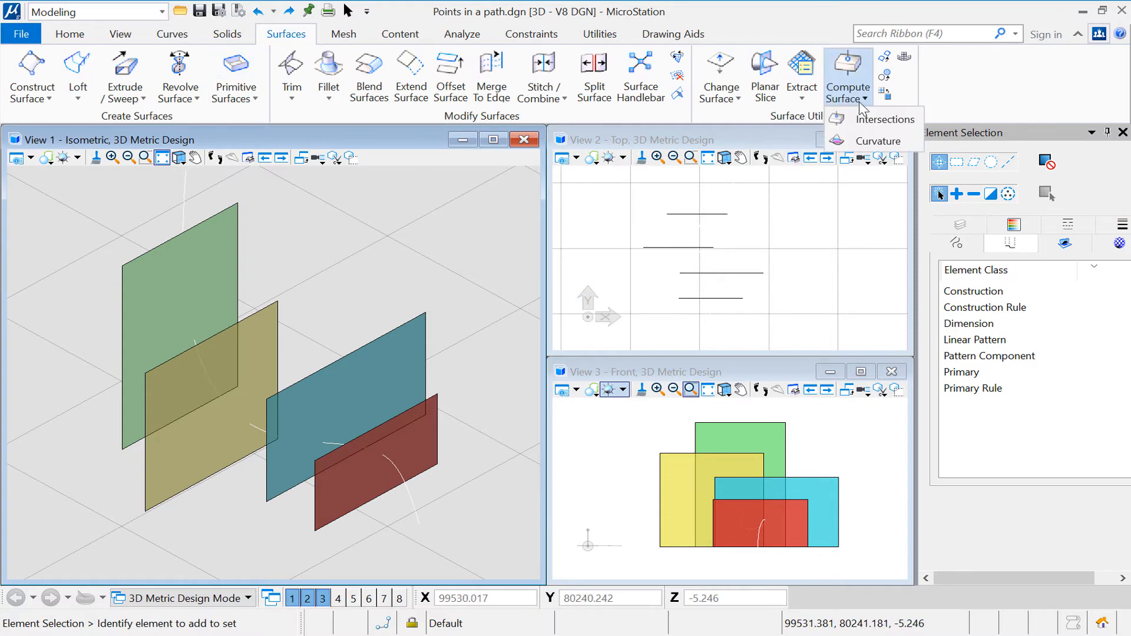
pyautogui.click(885, 119)
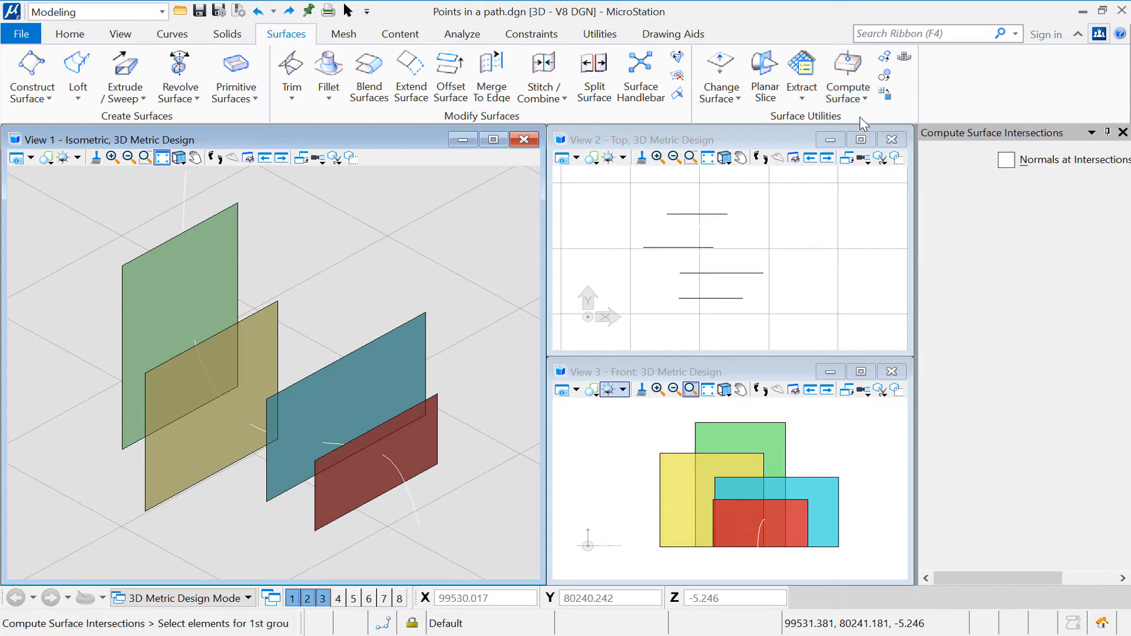
pyautogui.moveTo(601, 232)
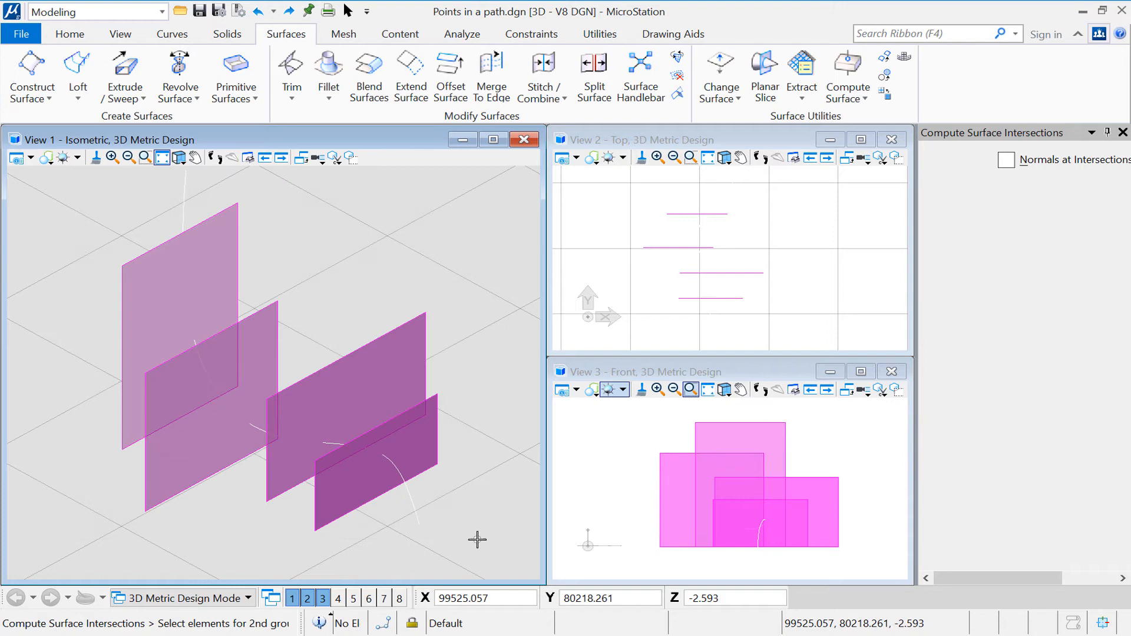
pyautogui.moveTo(412, 515)
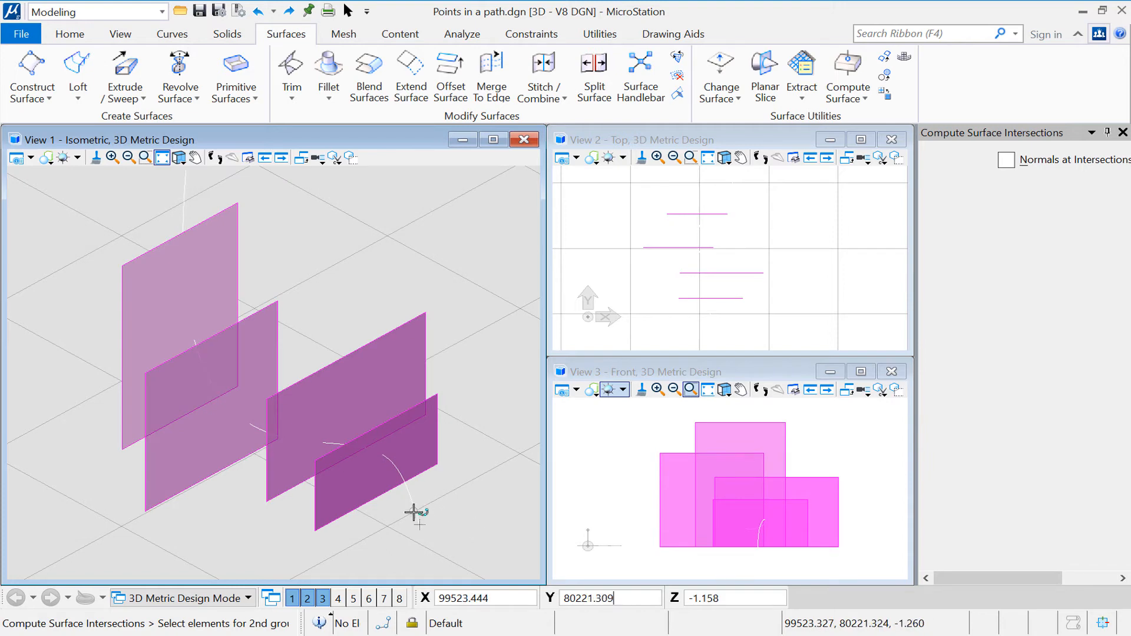
pyautogui.moveTo(441, 483)
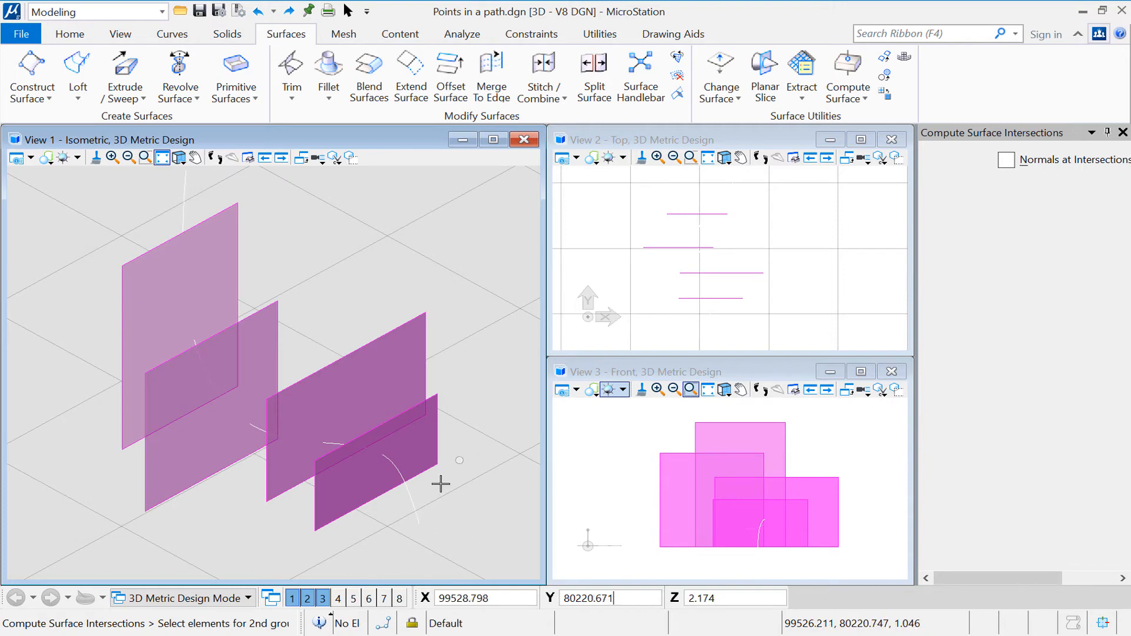
pyautogui.moveTo(418, 525)
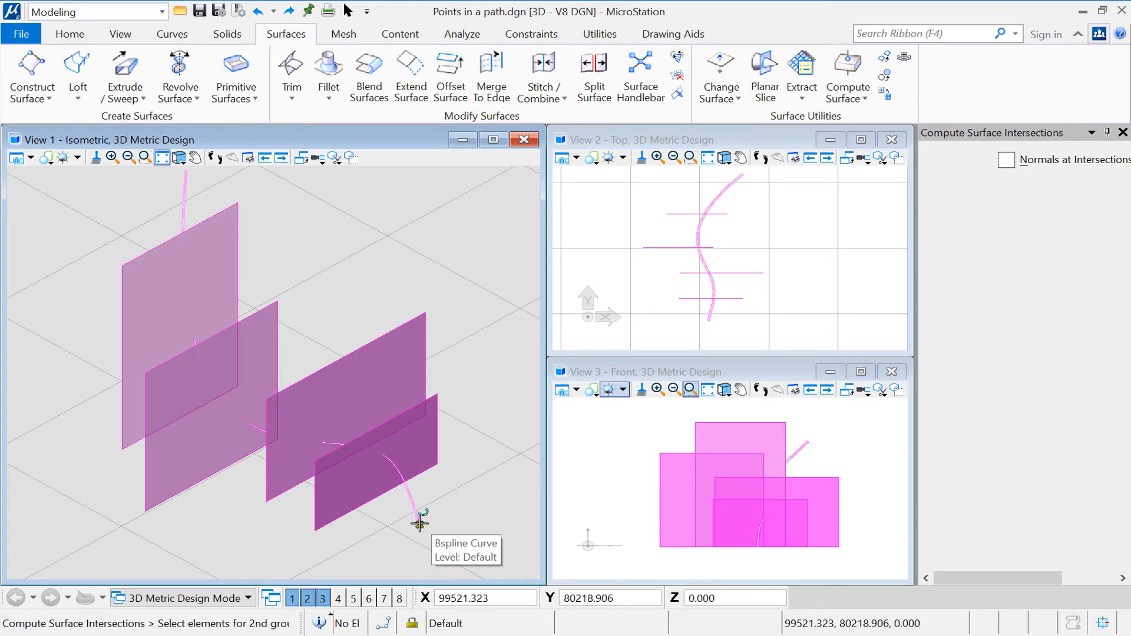
# Step: Pick the B-spline curve as the second group, producing red points on the four surfaces
pyautogui.click(420, 523)
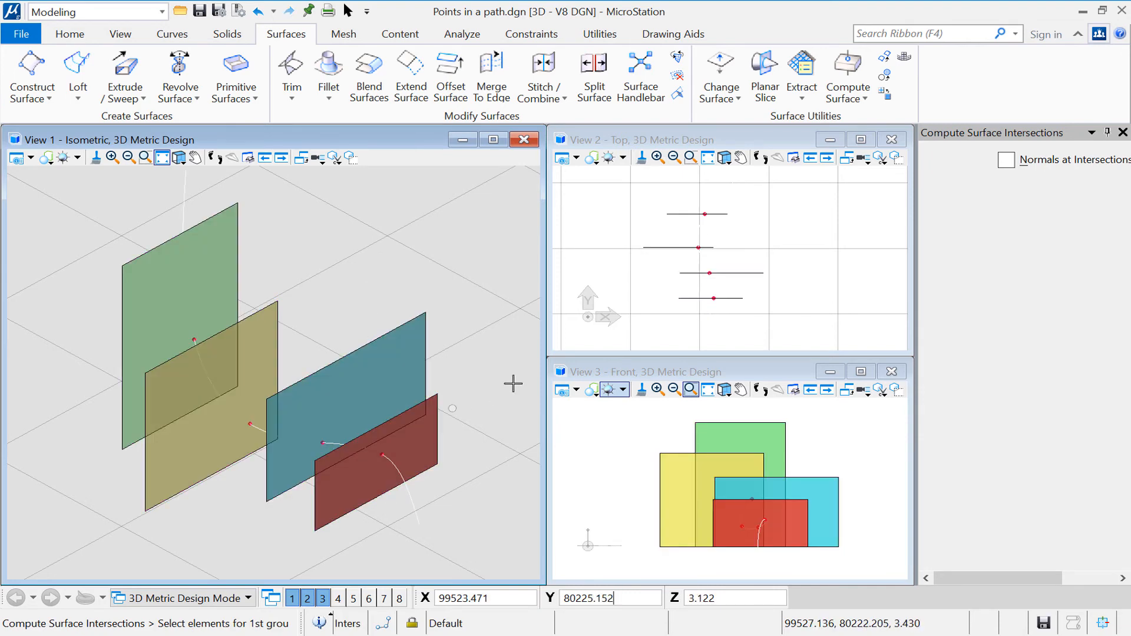
pyautogui.moveTo(413, 464)
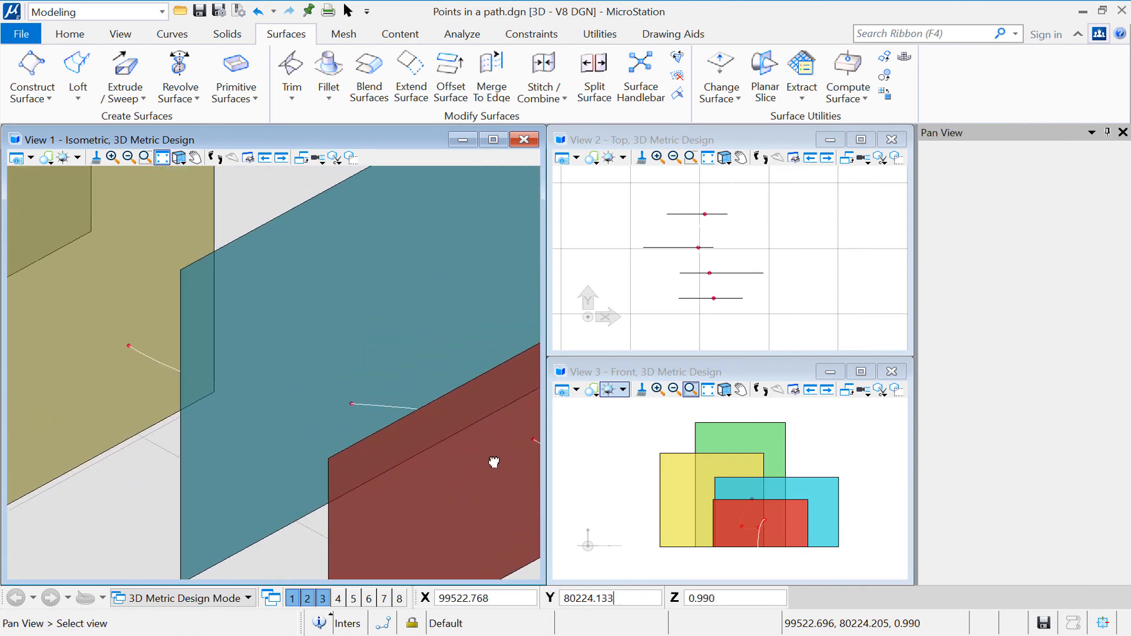
# Step: Pan the isometric view across the yellow surface to inspect the intersection points
pyautogui.moveTo(494, 462); pyautogui.dragTo(205, 502)
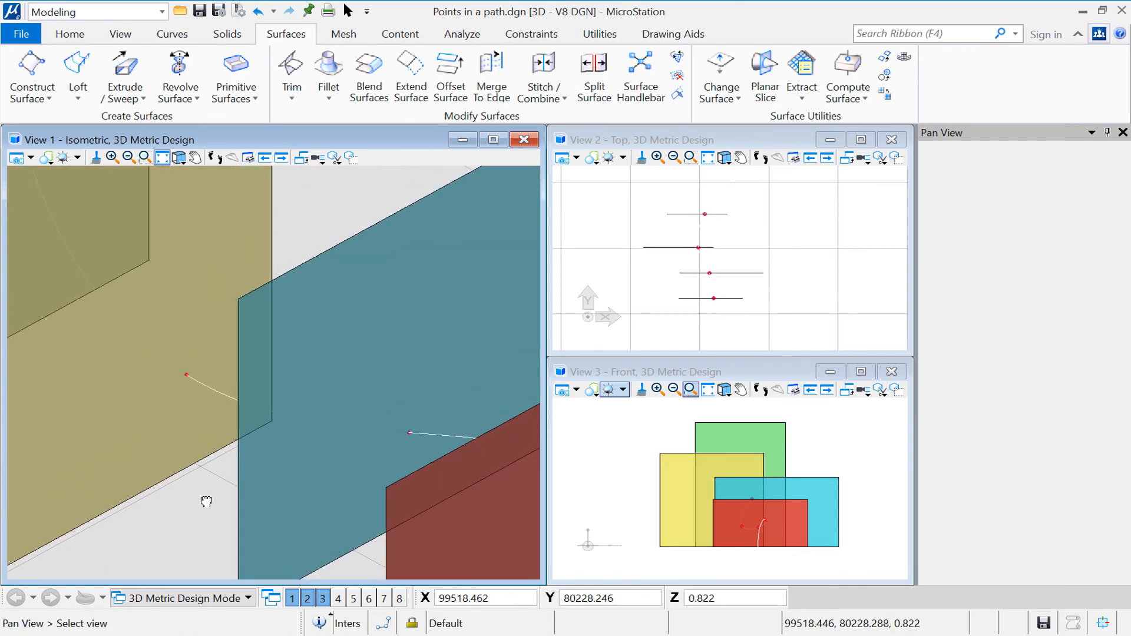
pyautogui.click(846, 61)
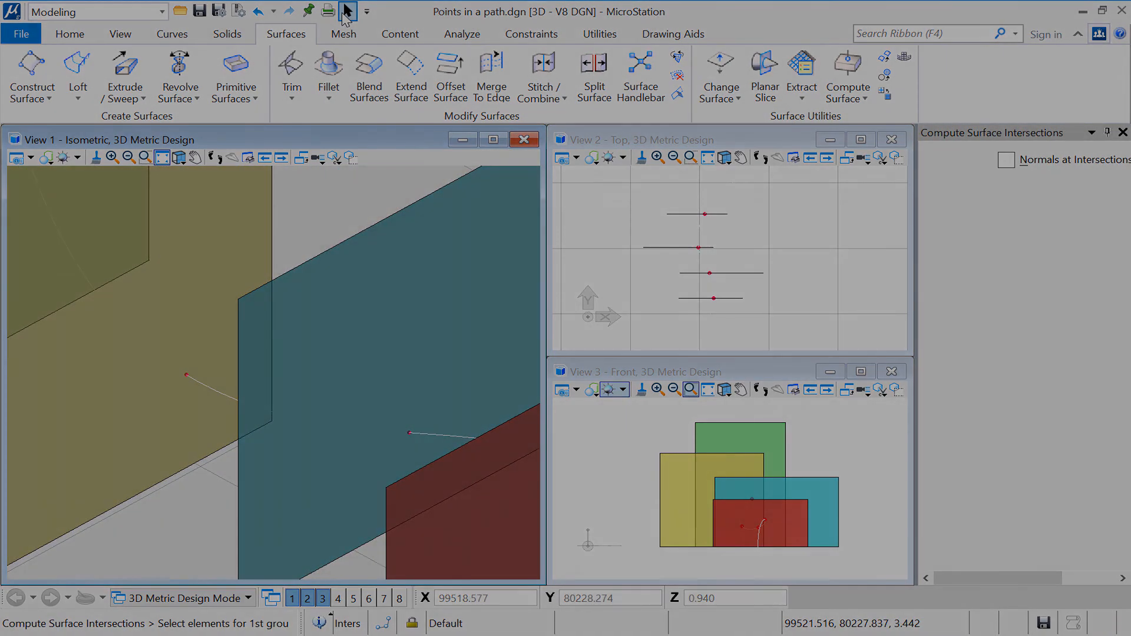